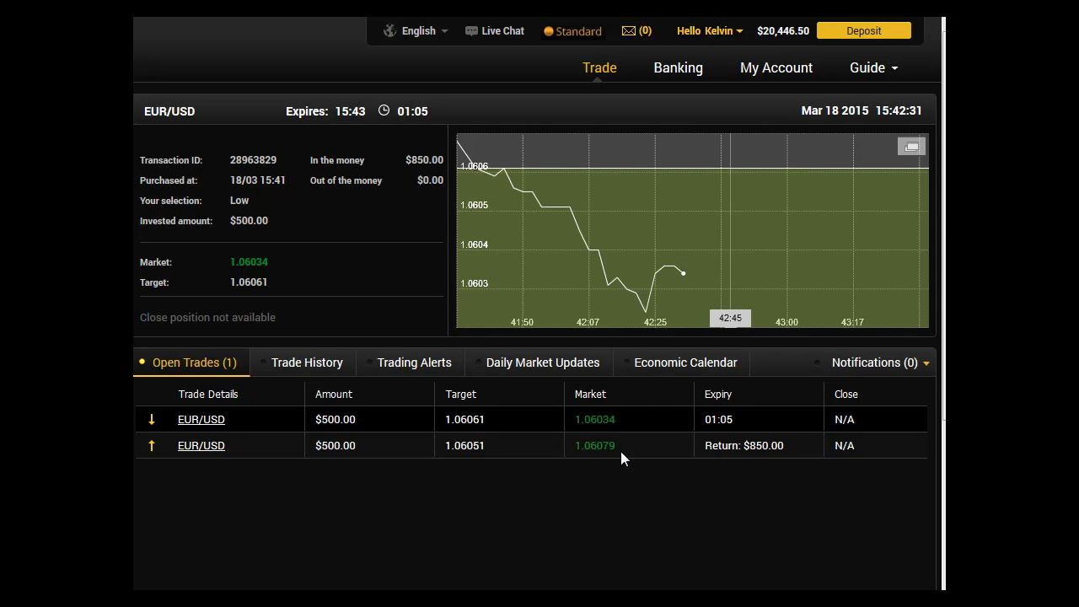
# - Load the expired EUR/USD High trade's details and chart, returning $850 on a $500 stake
pyautogui.doubleClick(737, 445)
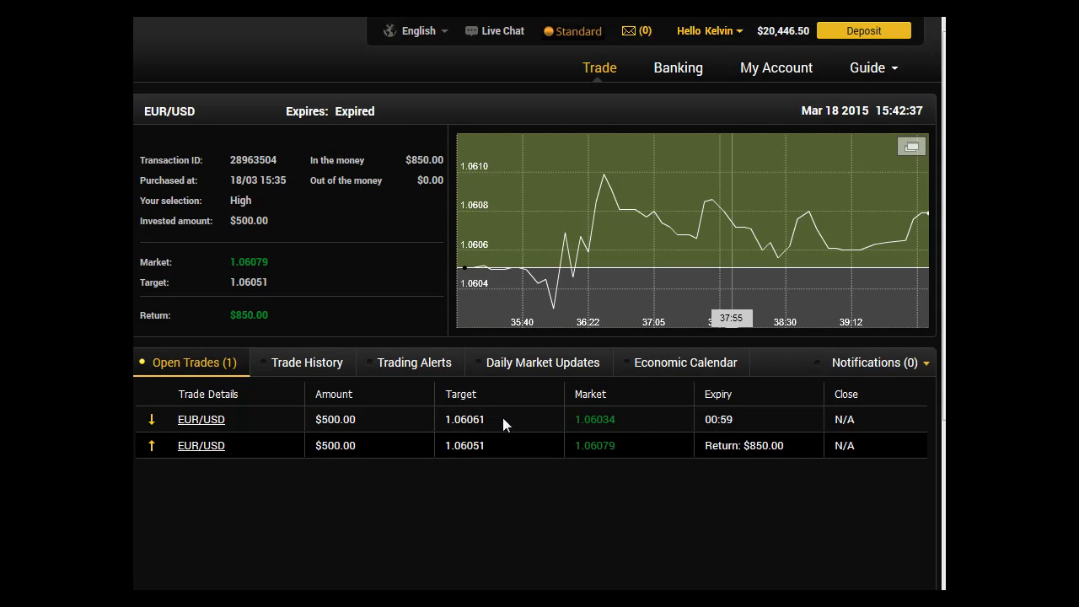
# - Load the running EUR/USD Low trade's details and chart, in the money with 37 seconds left
pyautogui.click(201, 419)
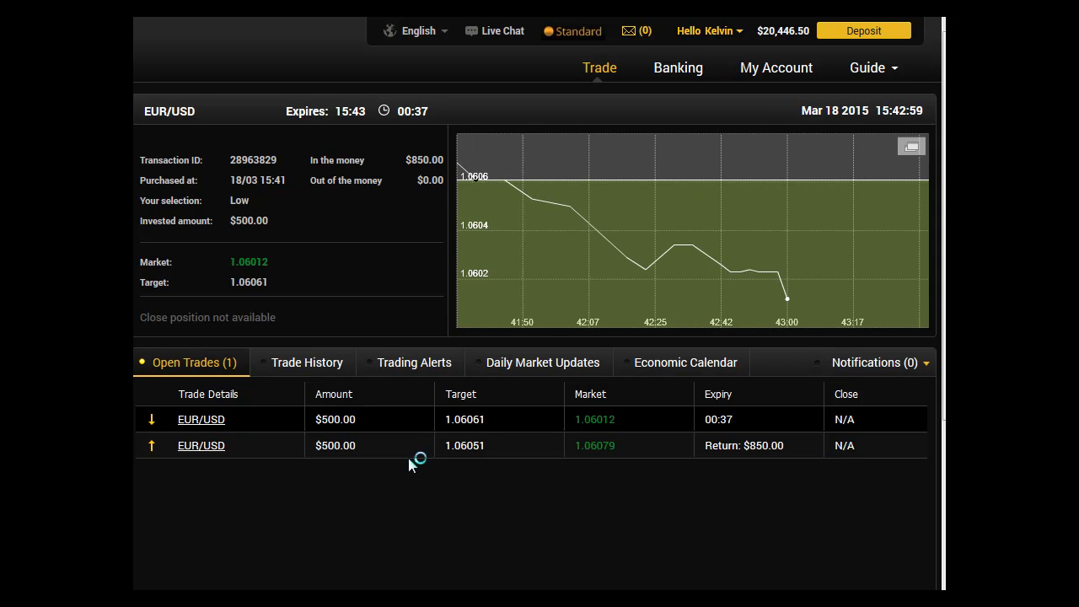
pyautogui.moveTo(808, 450)
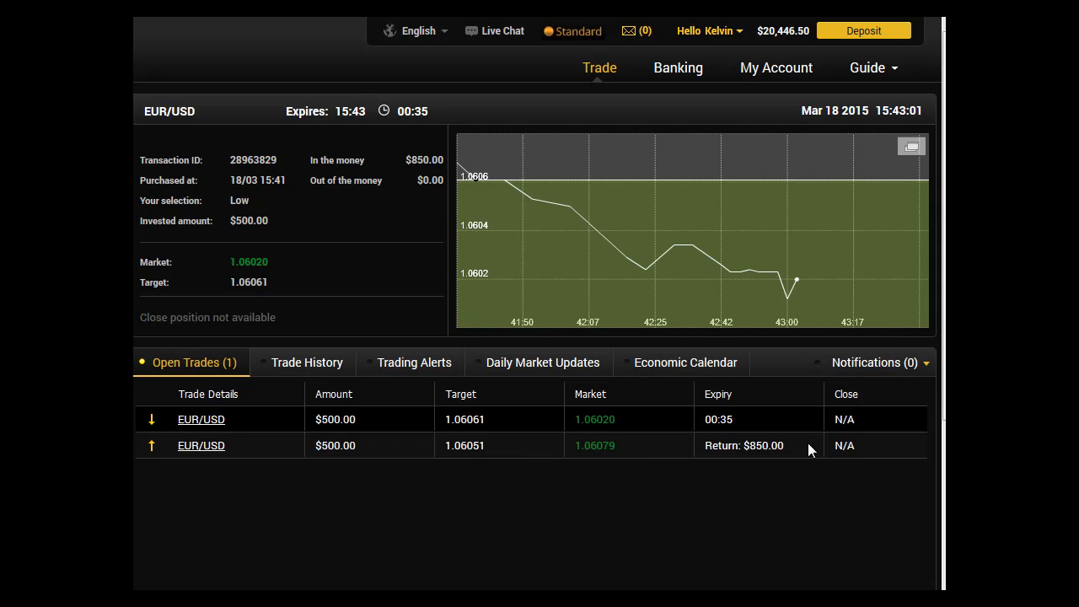